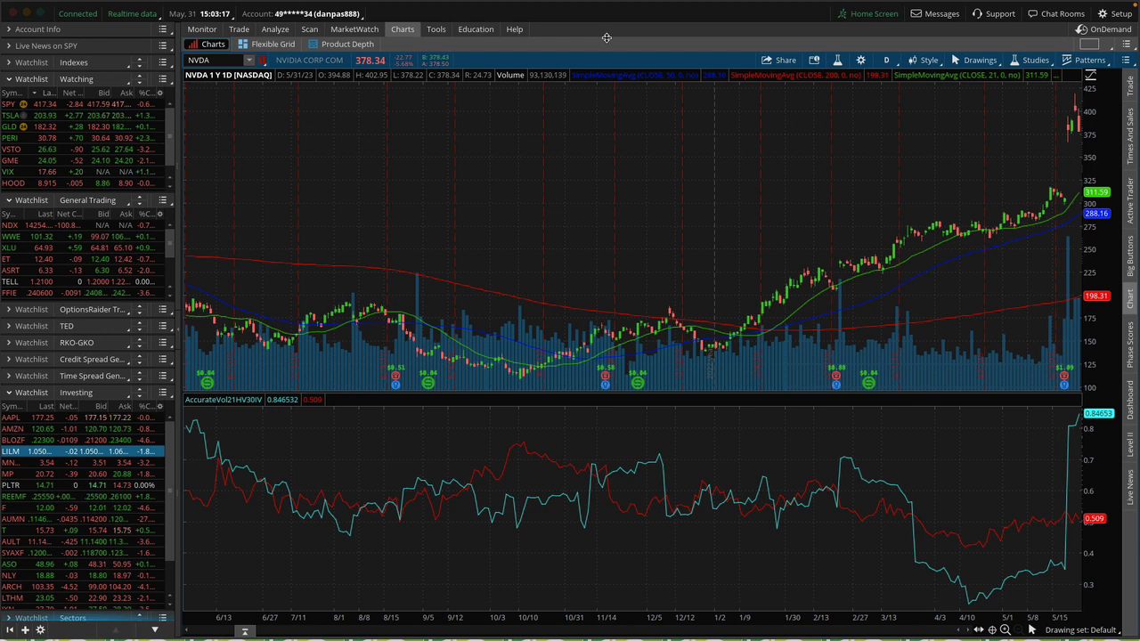
Step: Switch to Analyze to show the NVDA option chain with weekly 9 Jun 23 calls and puts
left_click(276, 28)
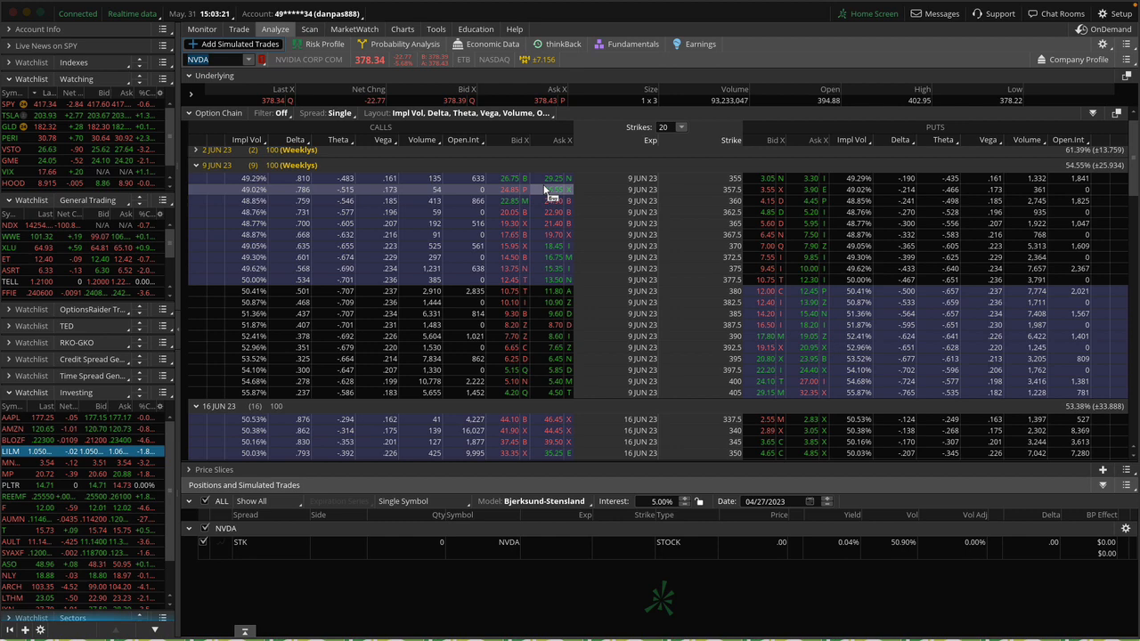
mouse_move(399, 256)
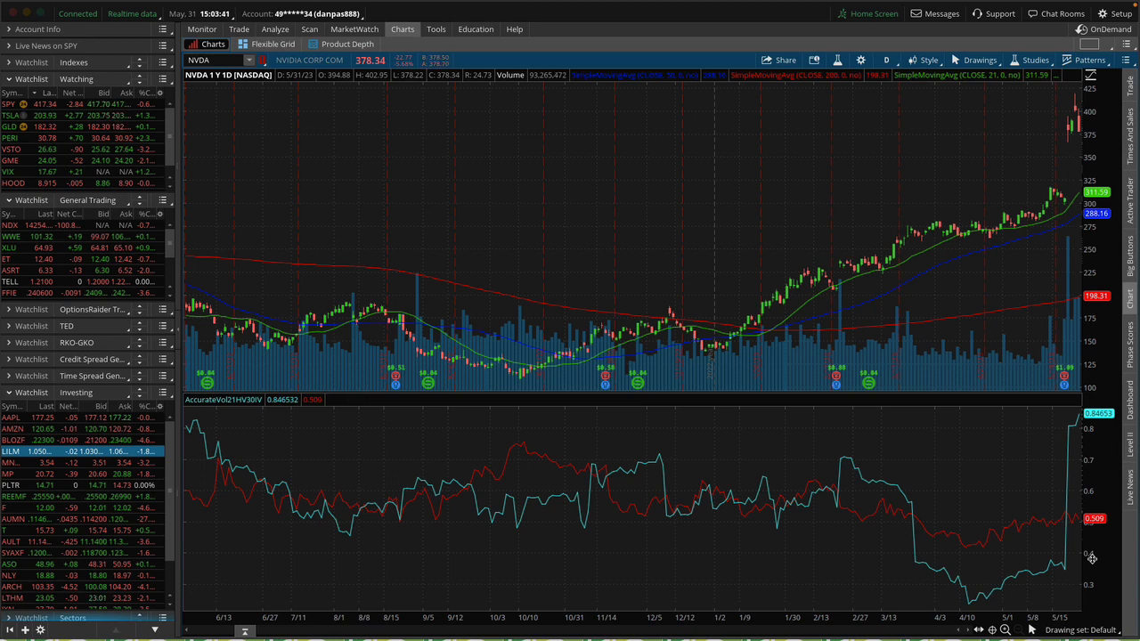
mouse_move(1060, 490)
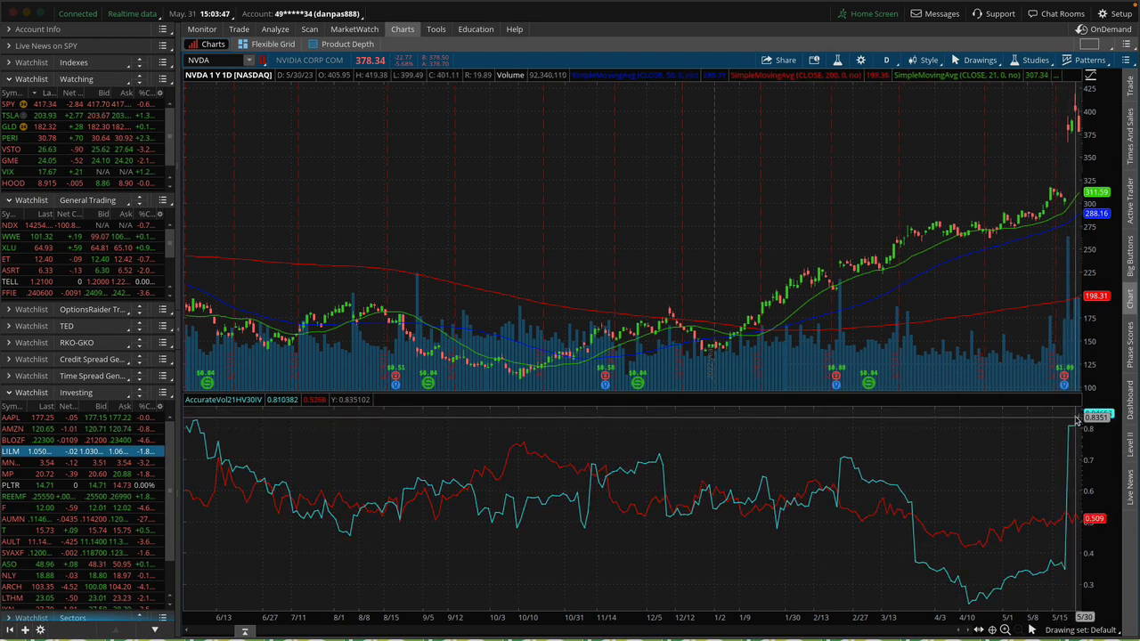
Step: Bring up the Analyze tools list over the NVDA one-year daily chart
left_click(275, 29)
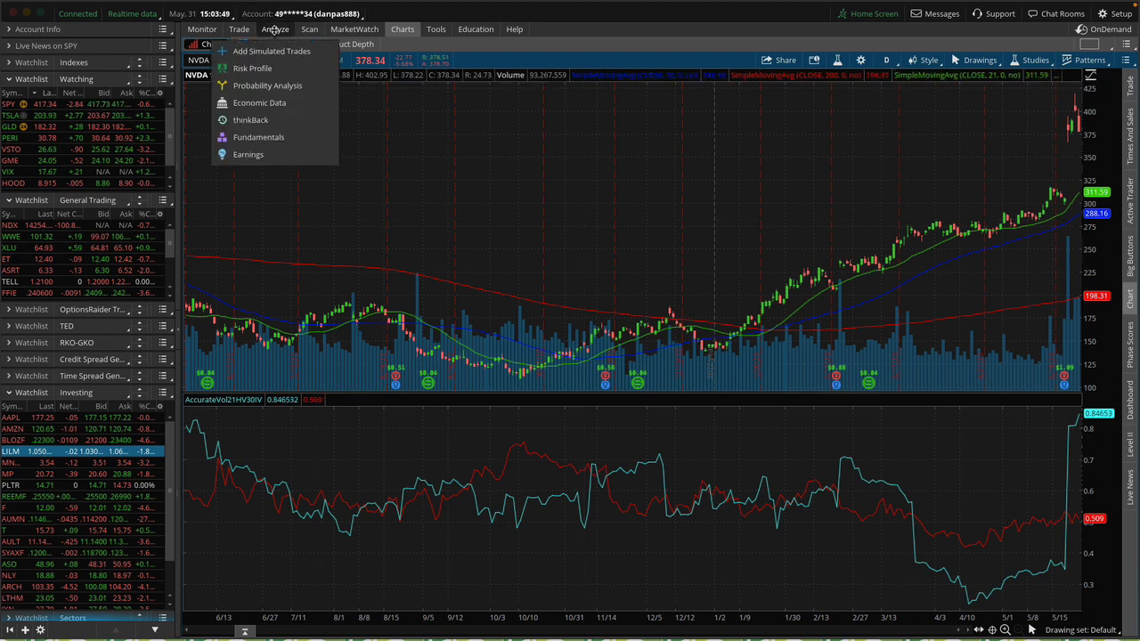